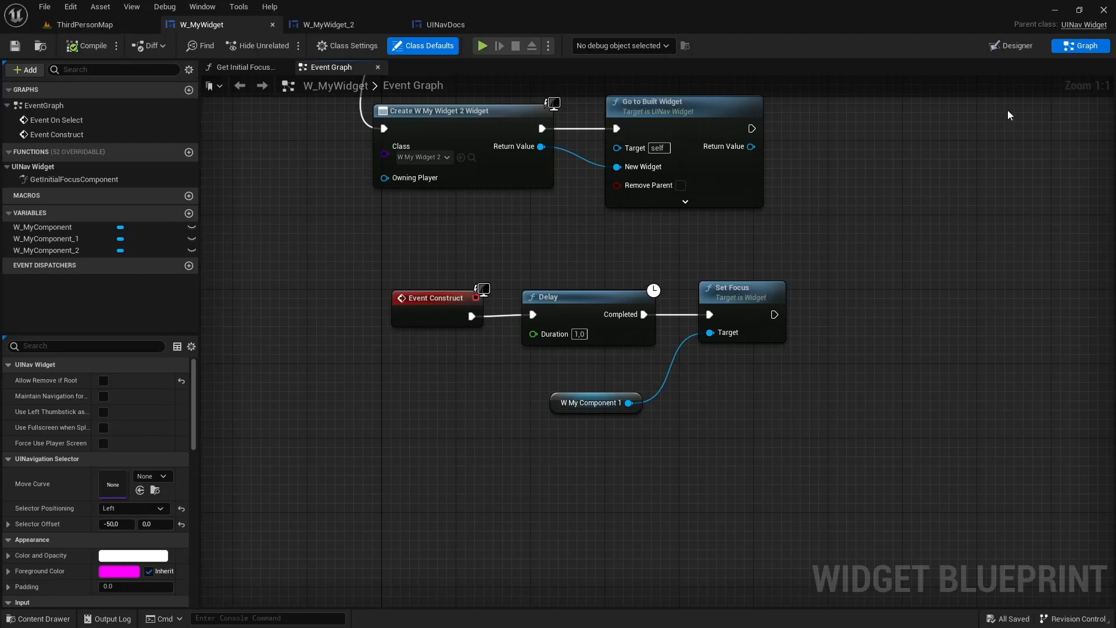
In the Designer, select the Option 1–3 Vertical Box and drag it to the canvas's left side.
{"action": "left_click", "coordinate": [1016, 46]}
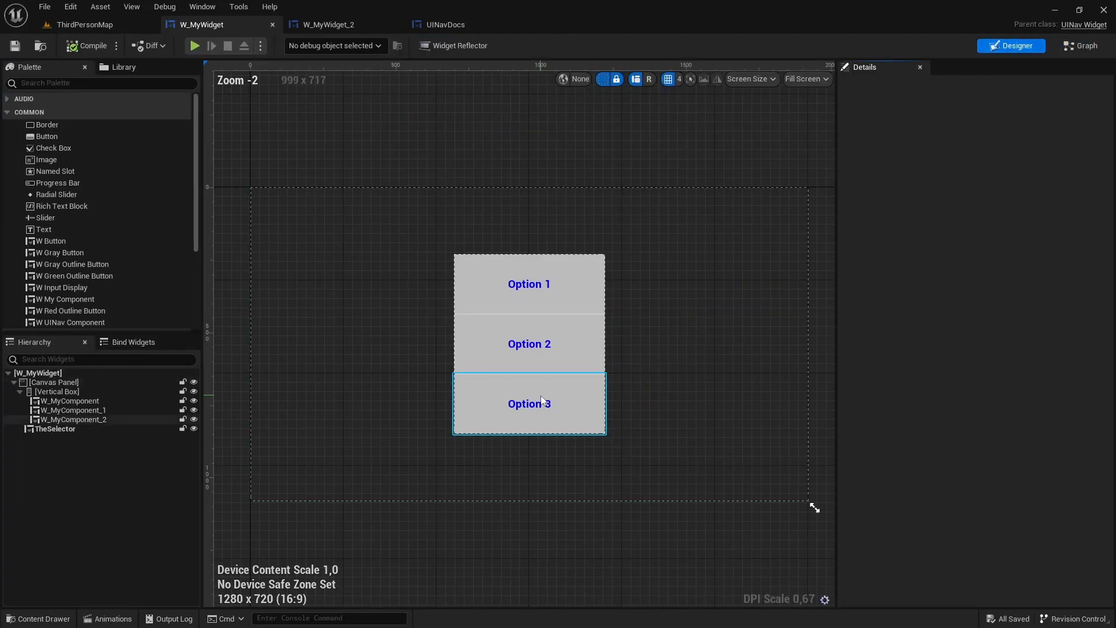
{"action": "left_click", "coordinate": [57, 391]}
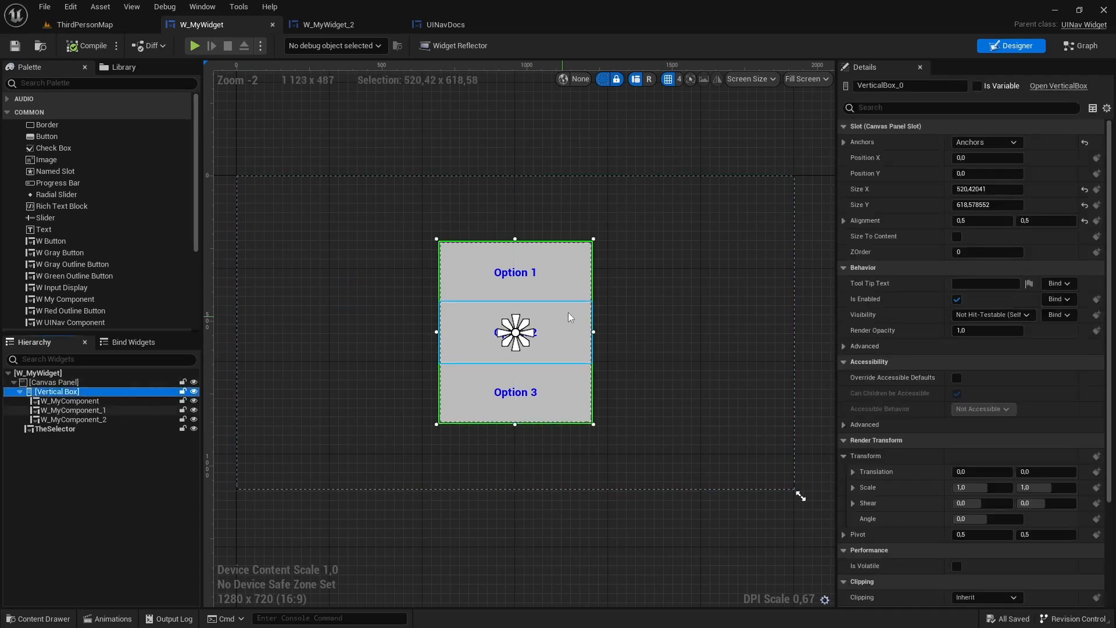
{"action": "left_click_drag", "start_coordinate": [515, 331], "coordinate": [375, 331]}
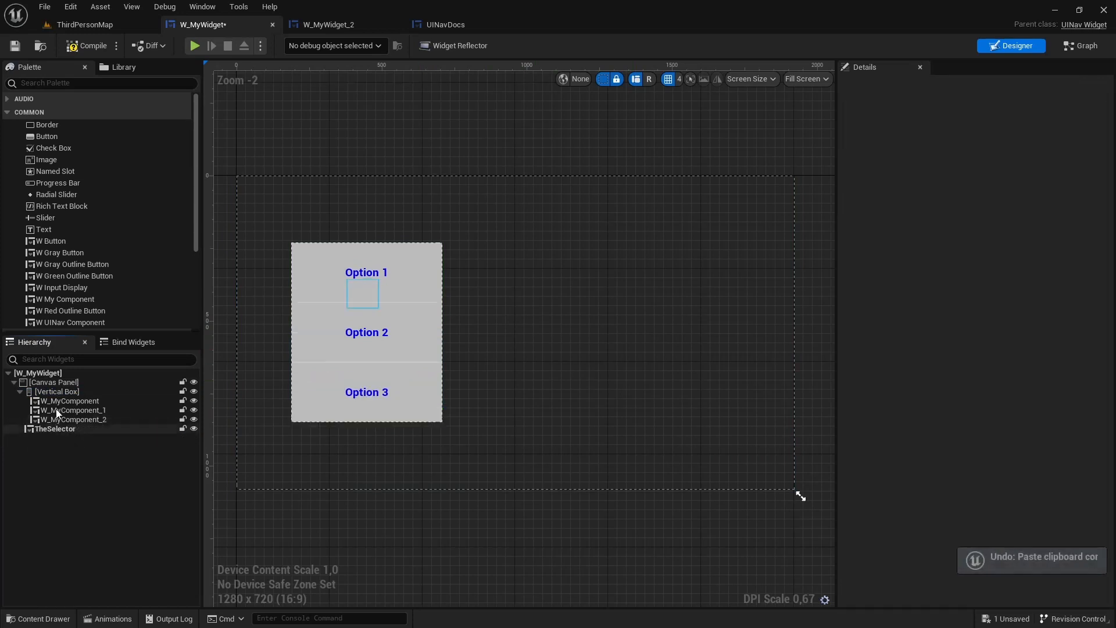
Paste a copy of the options column and label its top component 'Option A'.
{"action": "key", "text": "ctrl+v"}
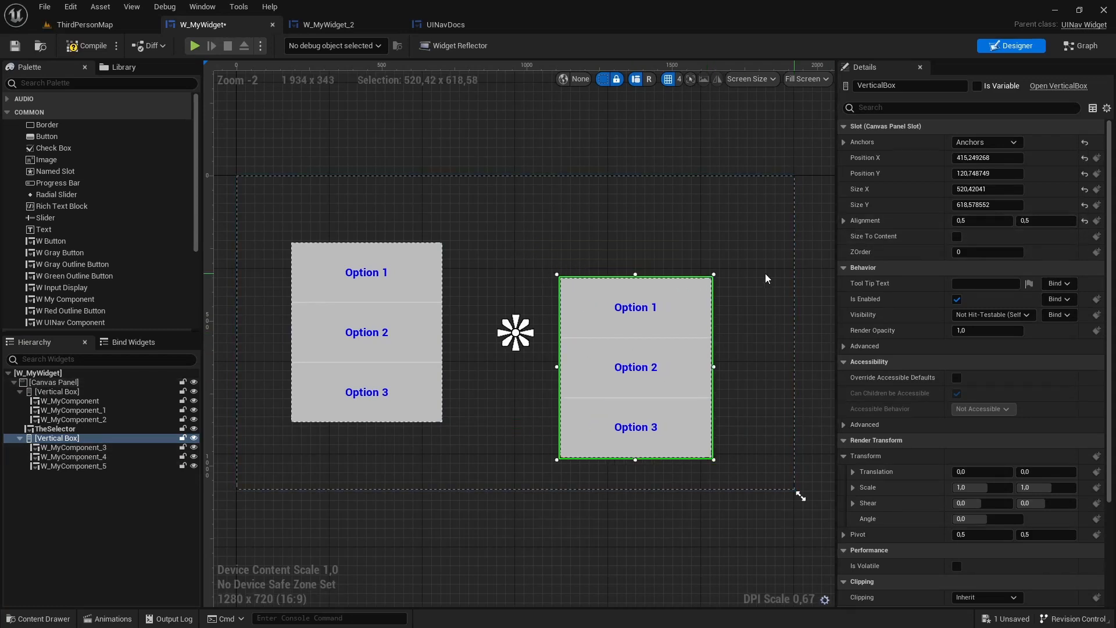
{"action": "left_click", "coordinate": [71, 447]}
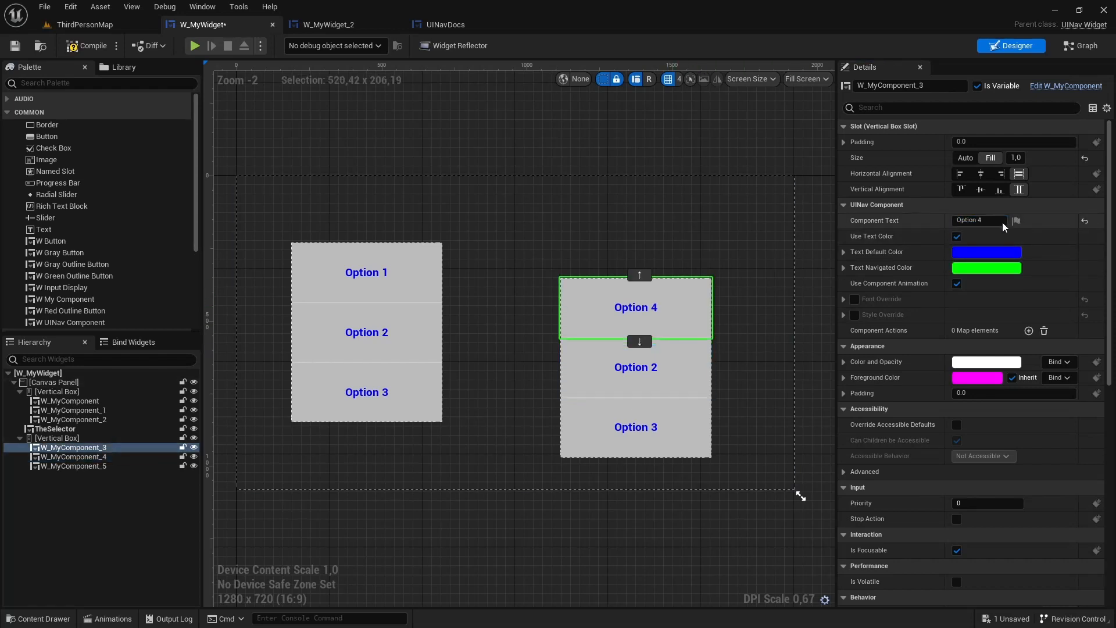
{"action": "type", "text": "Option A"}
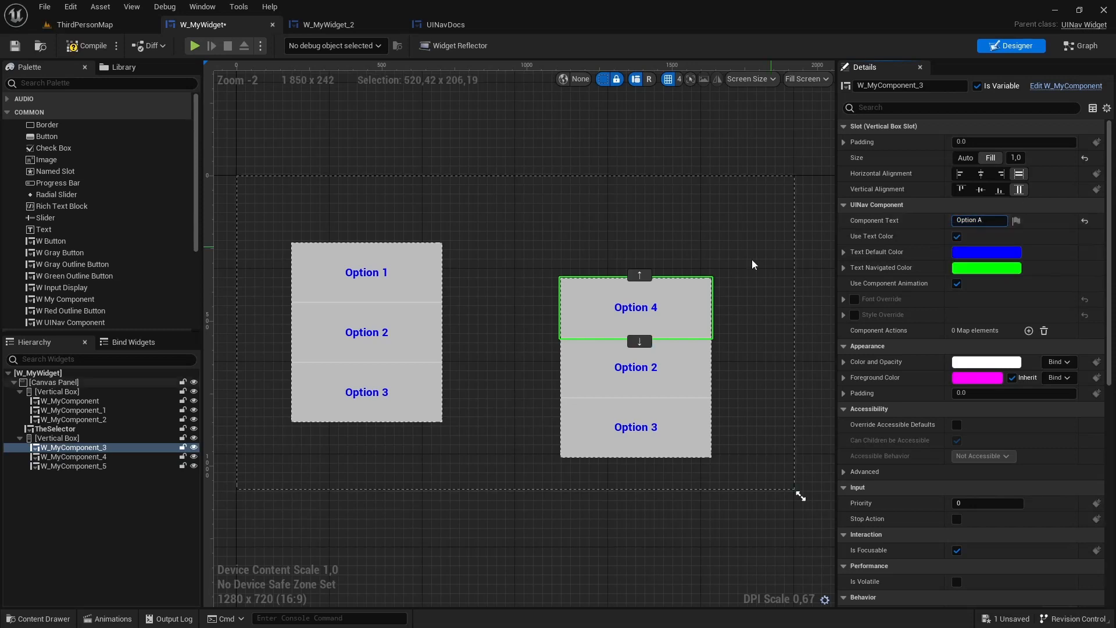
{"action": "left_click", "coordinate": [75, 456]}
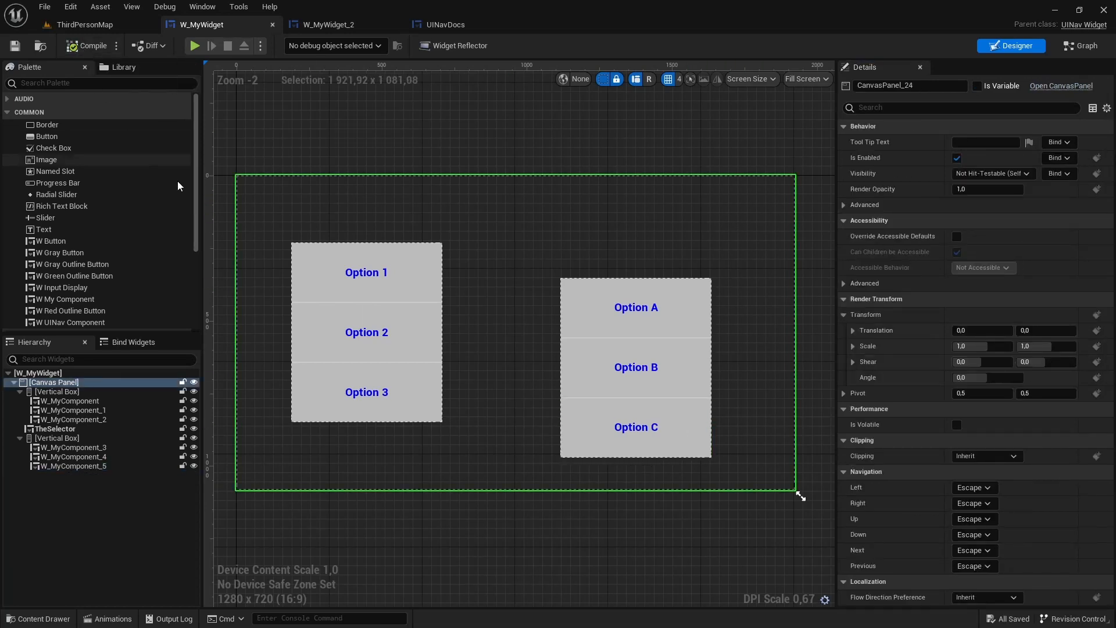
{"action": "mouse_move", "coordinate": [84, 25]}
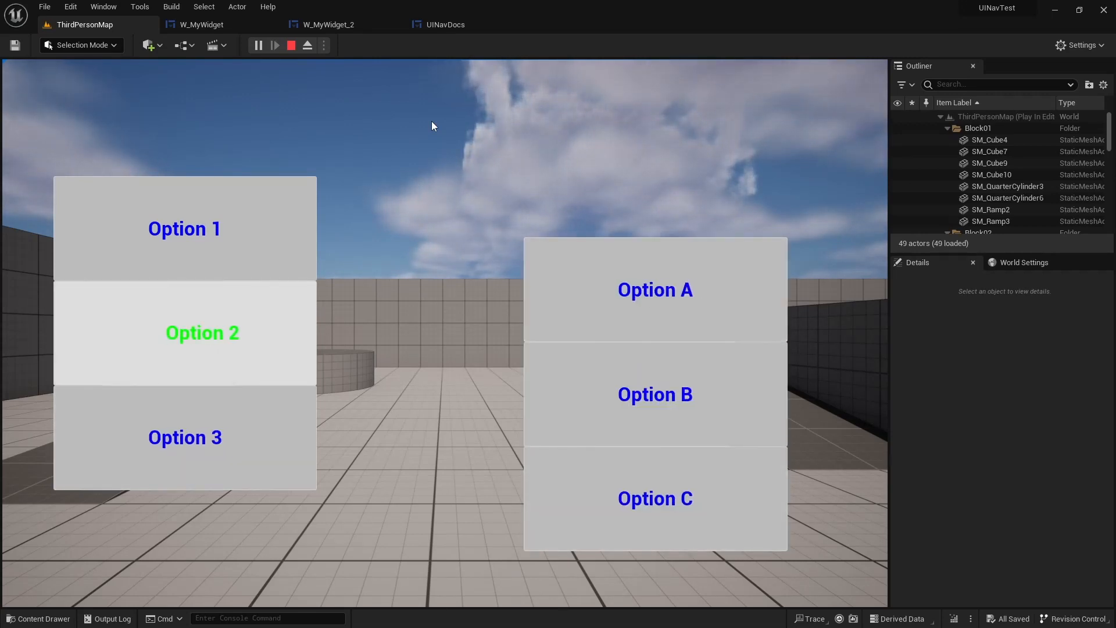
{"action": "left_click", "coordinate": [291, 45]}
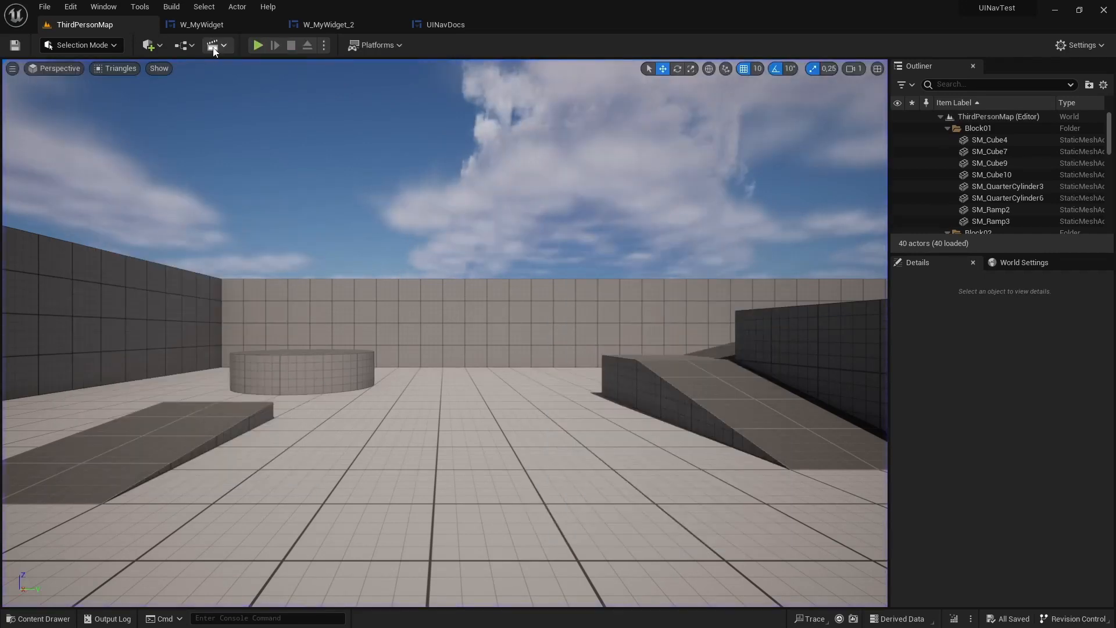
{"action": "left_click", "coordinate": [201, 25]}
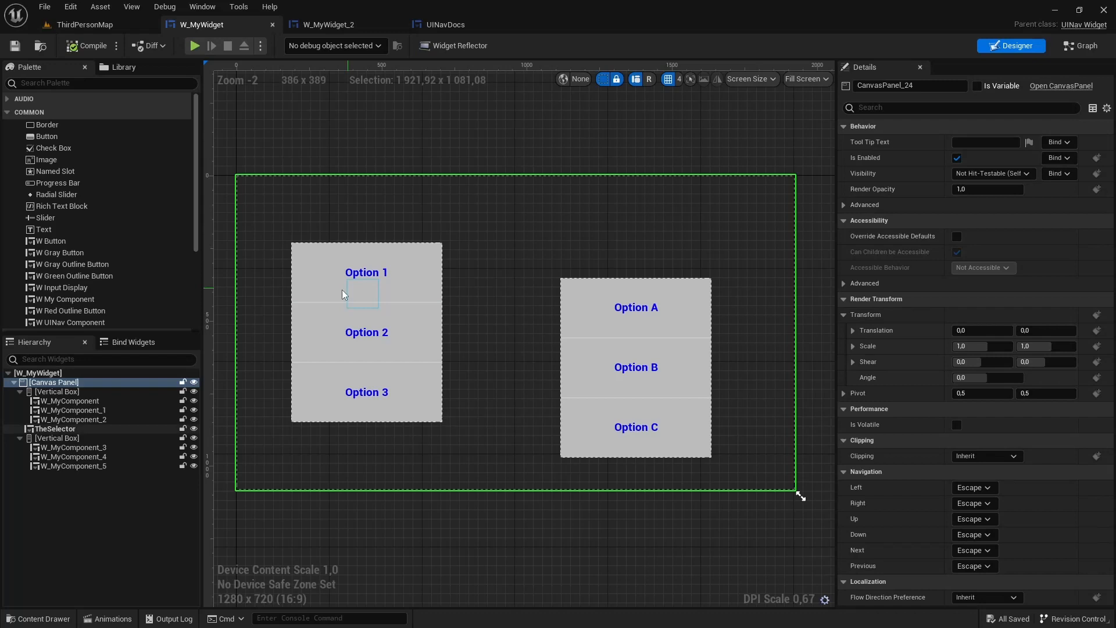
Select the left Option 1–3 Vertical Box to show its details.
{"action": "left_click", "coordinate": [57, 392]}
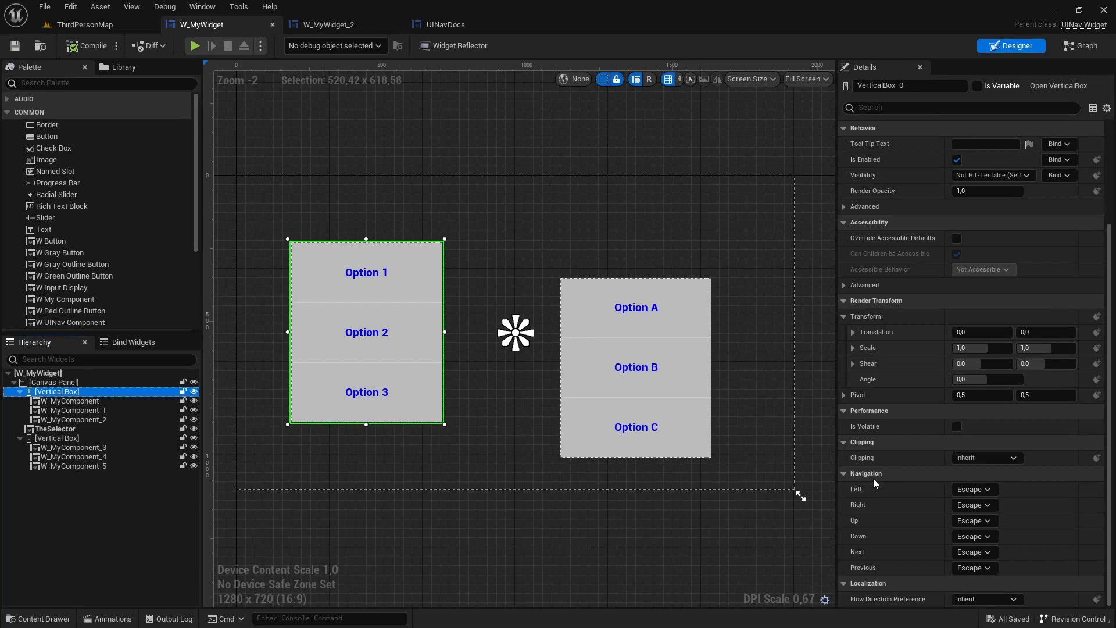
{"action": "mouse_move", "coordinate": [874, 478]}
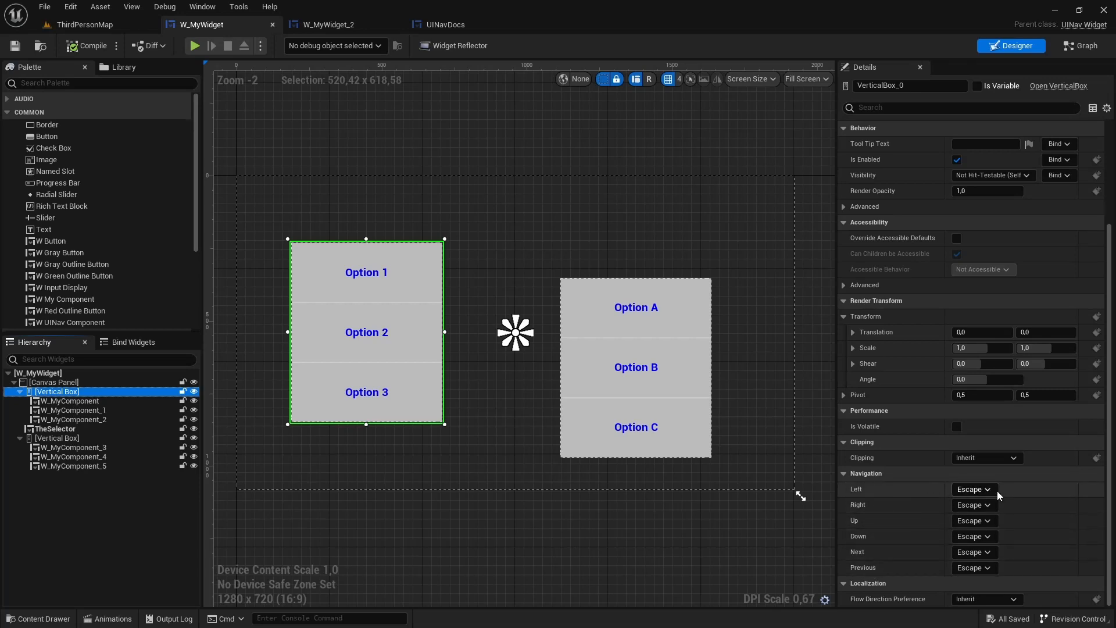
{"action": "mouse_move", "coordinate": [992, 497]}
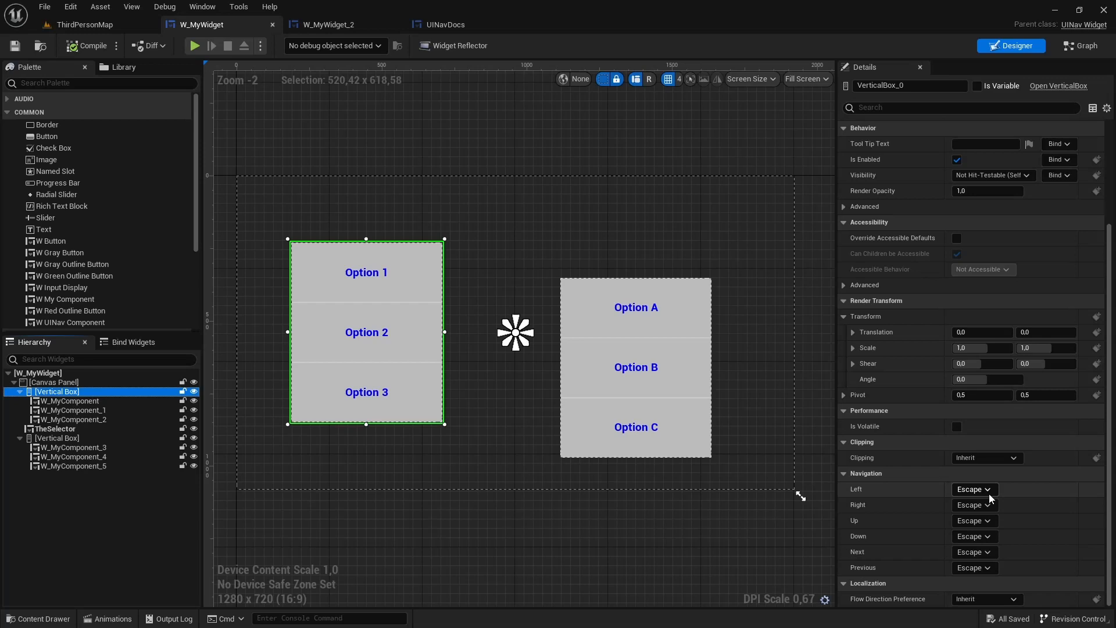
{"action": "mouse_move", "coordinate": [888, 505]}
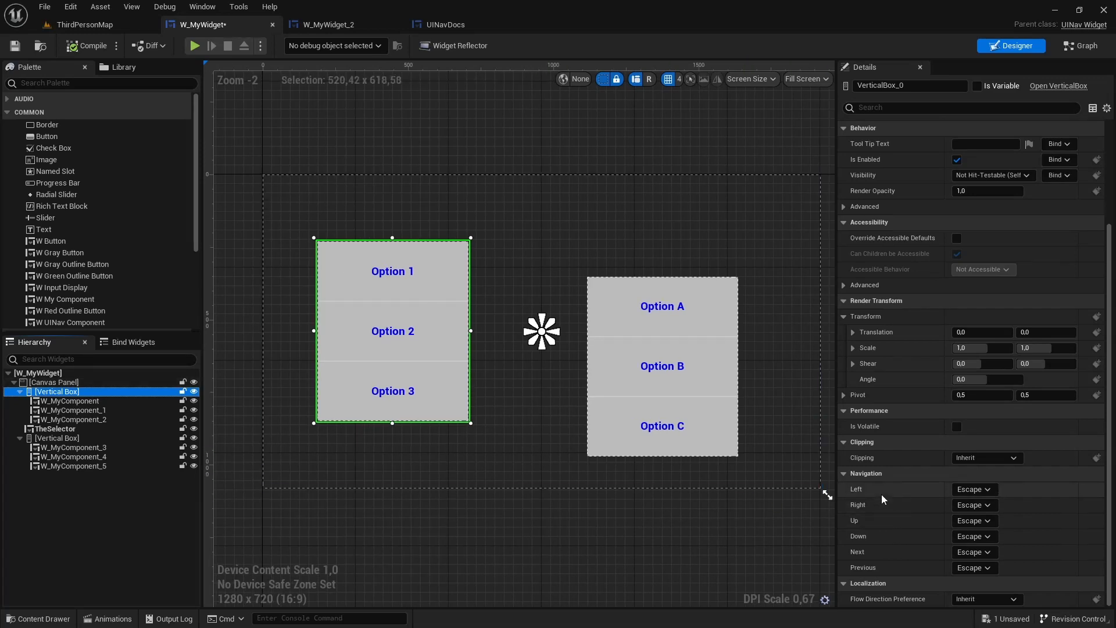
{"action": "mouse_move", "coordinate": [868, 517]}
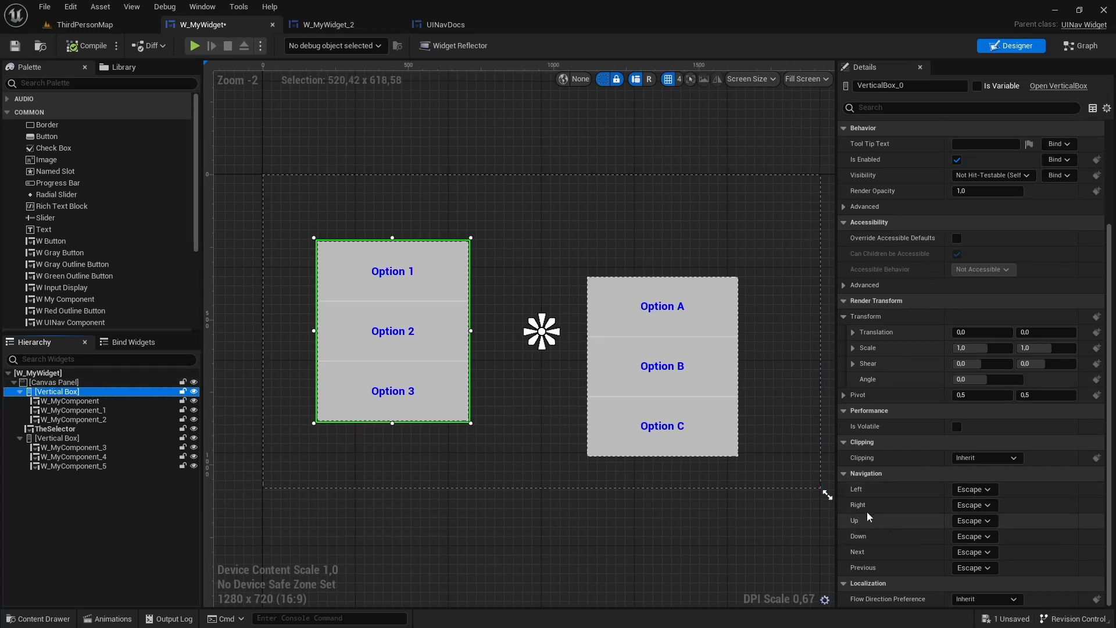
{"action": "mouse_move", "coordinate": [870, 508]}
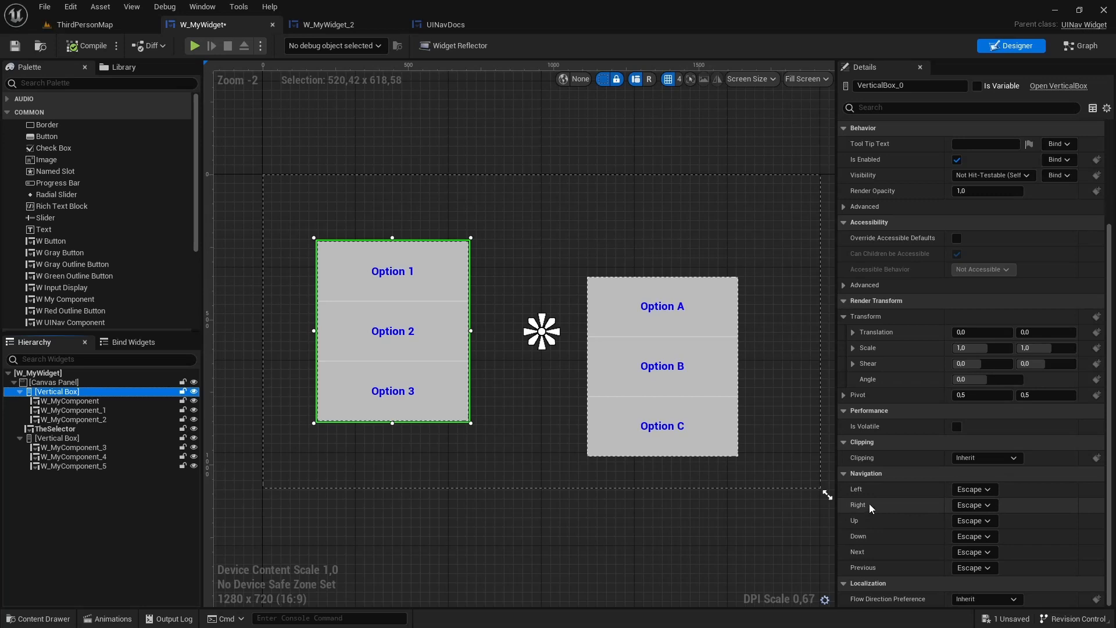
Keep the left column's Right navigation on Escape and list the choices for Up navigation.
{"action": "left_click", "coordinate": [973, 504]}
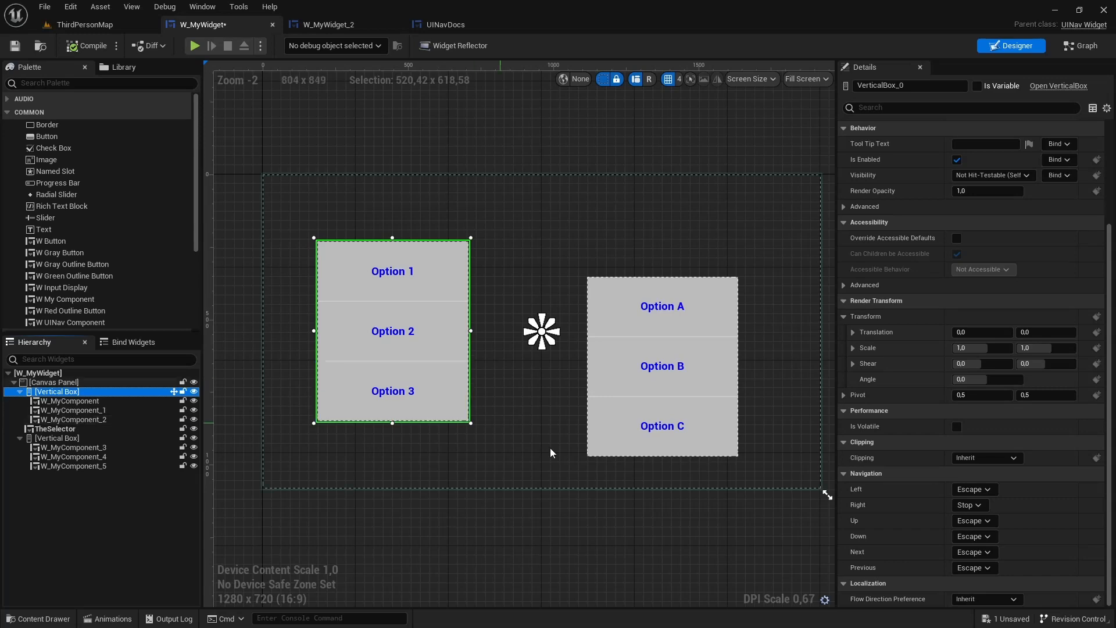
{"action": "left_click", "coordinate": [969, 505]}
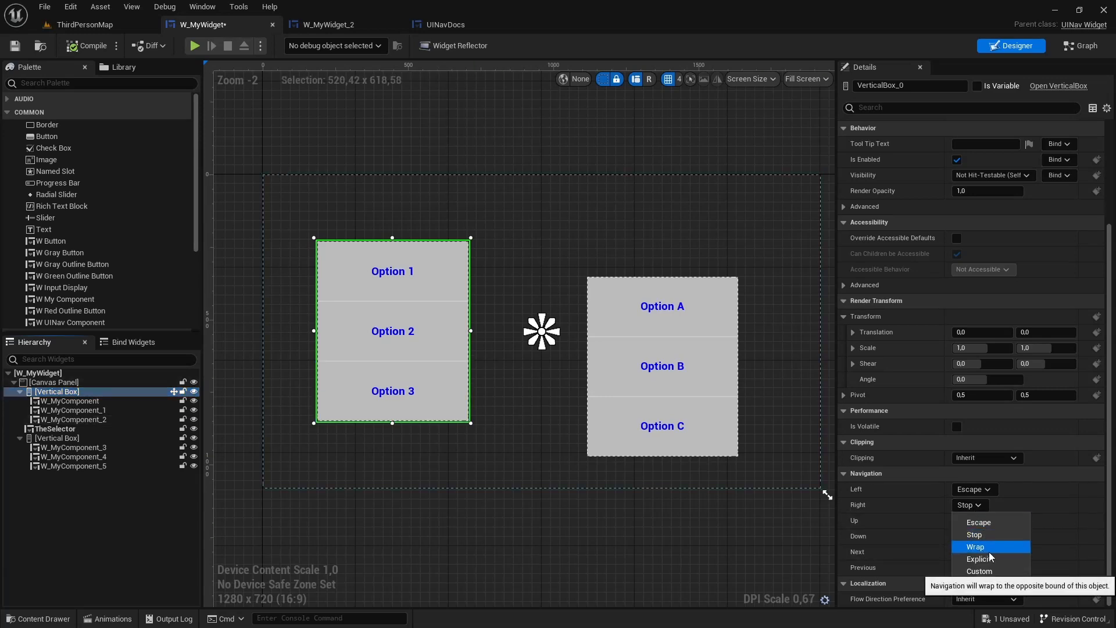
{"action": "left_click", "coordinate": [978, 523]}
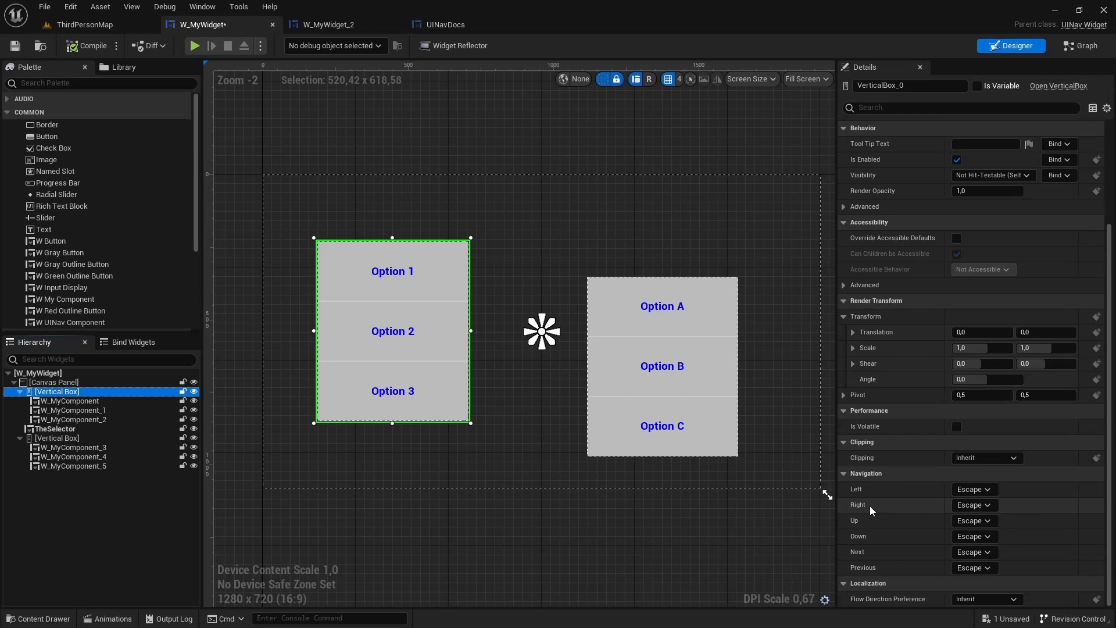
{"action": "left_click", "coordinate": [973, 521]}
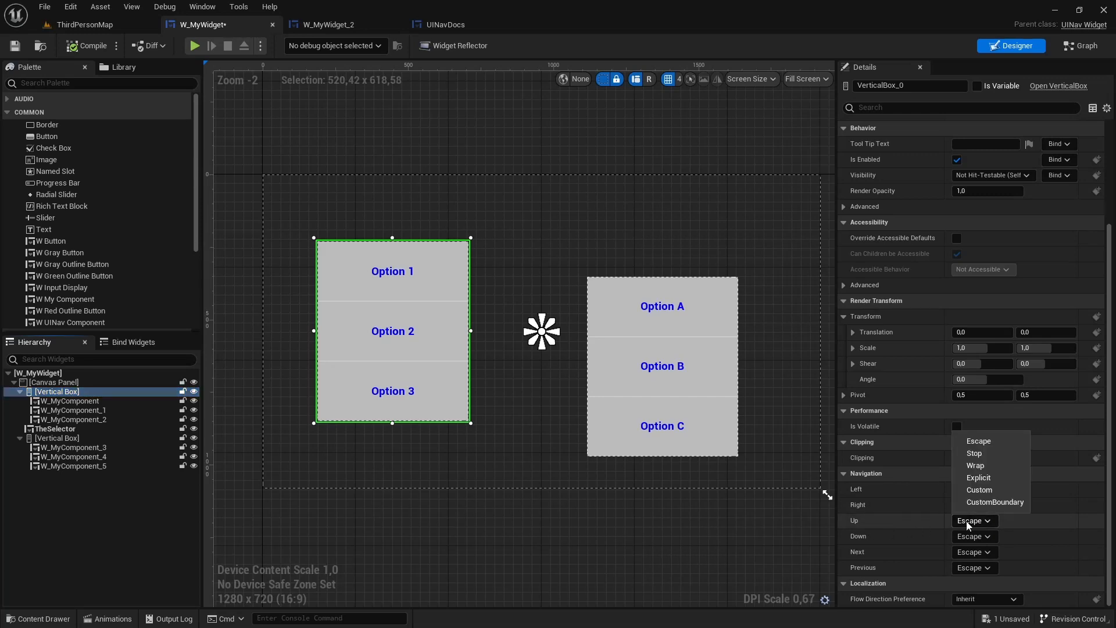
{"action": "mouse_move", "coordinate": [976, 465]}
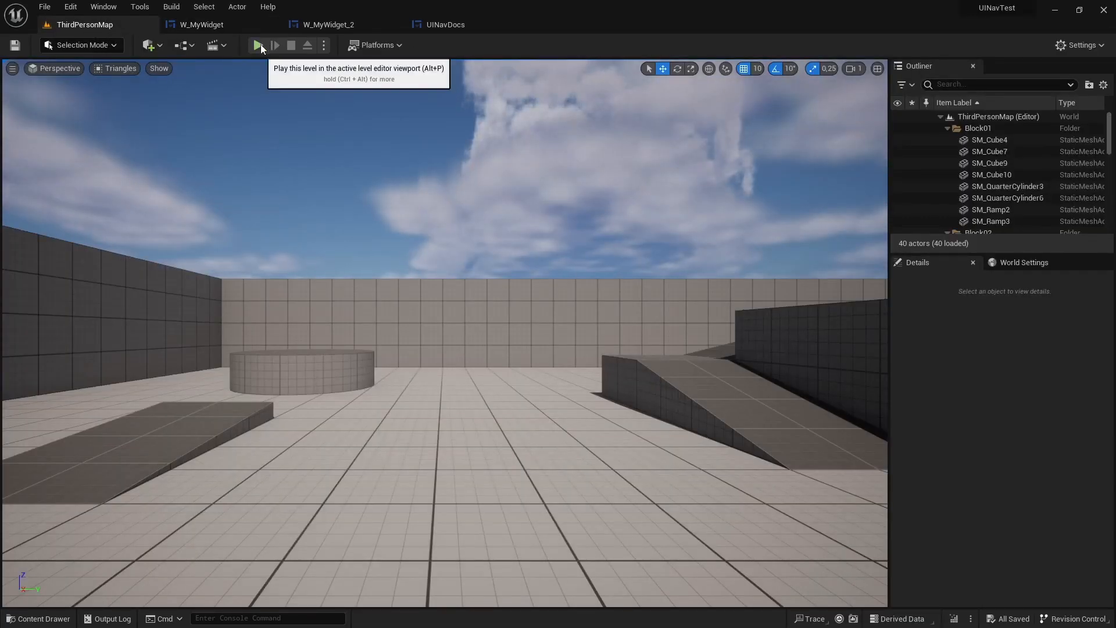
Run a play session of the level, then return to the W_MyWidget editor.
{"action": "left_click", "coordinate": [258, 45]}
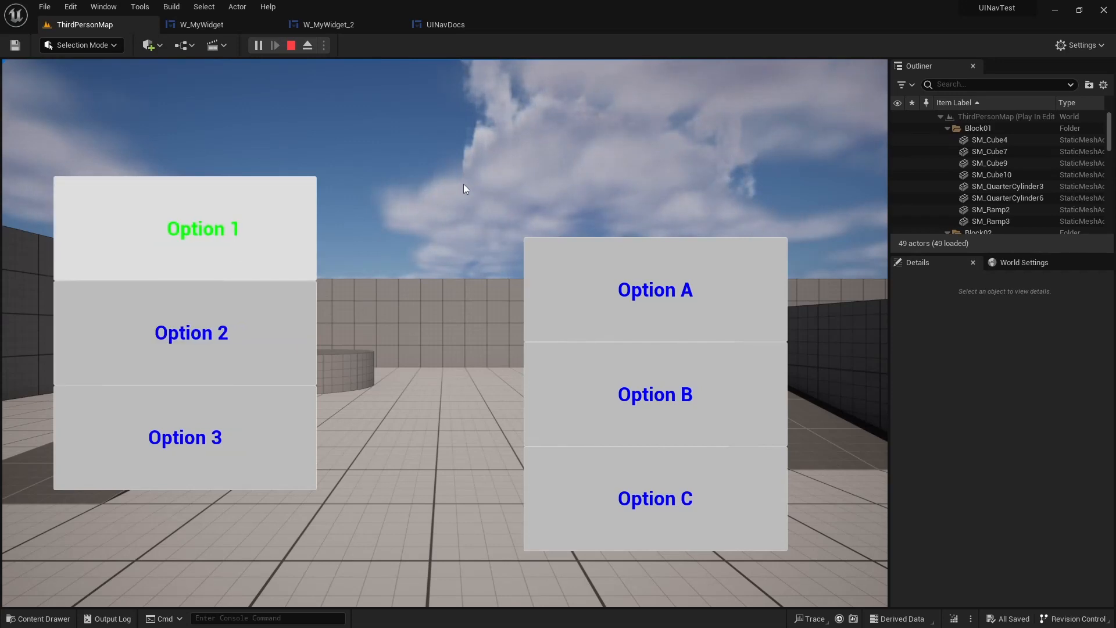
{"action": "left_click", "coordinate": [202, 25]}
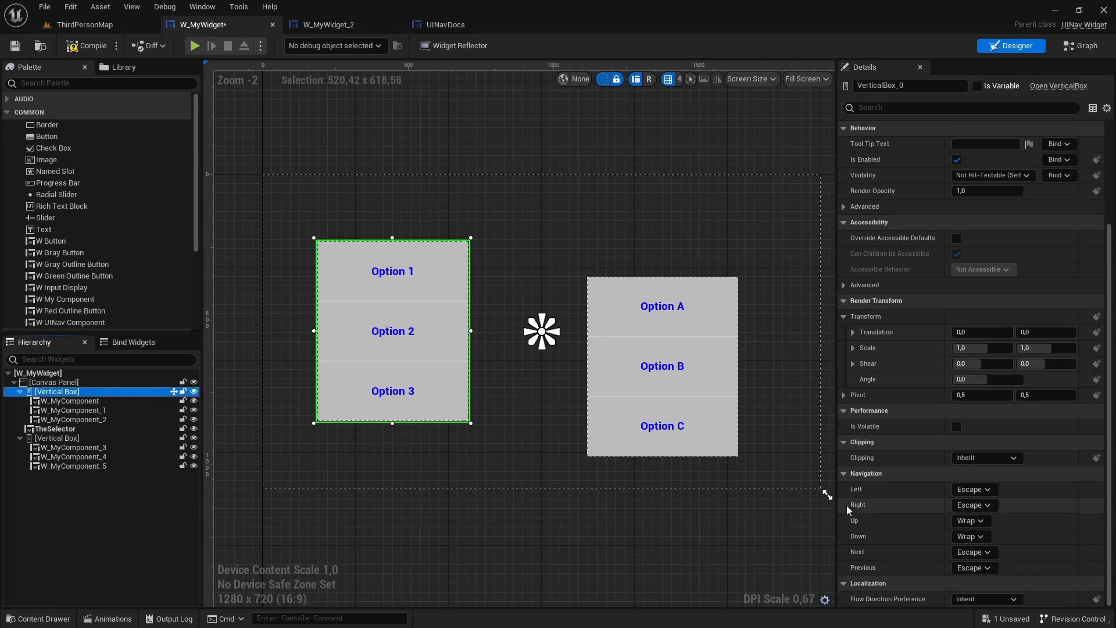
Set the left column's Right navigation to Custom and create a new navigation function for it.
{"action": "left_click", "coordinate": [973, 504]}
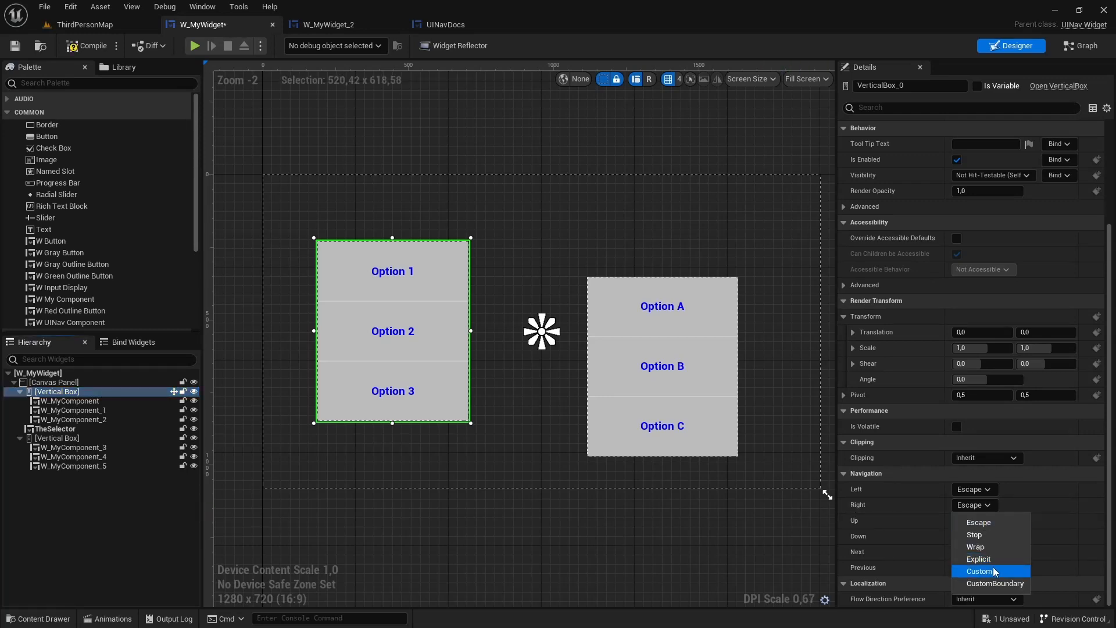
{"action": "left_click", "coordinate": [978, 571]}
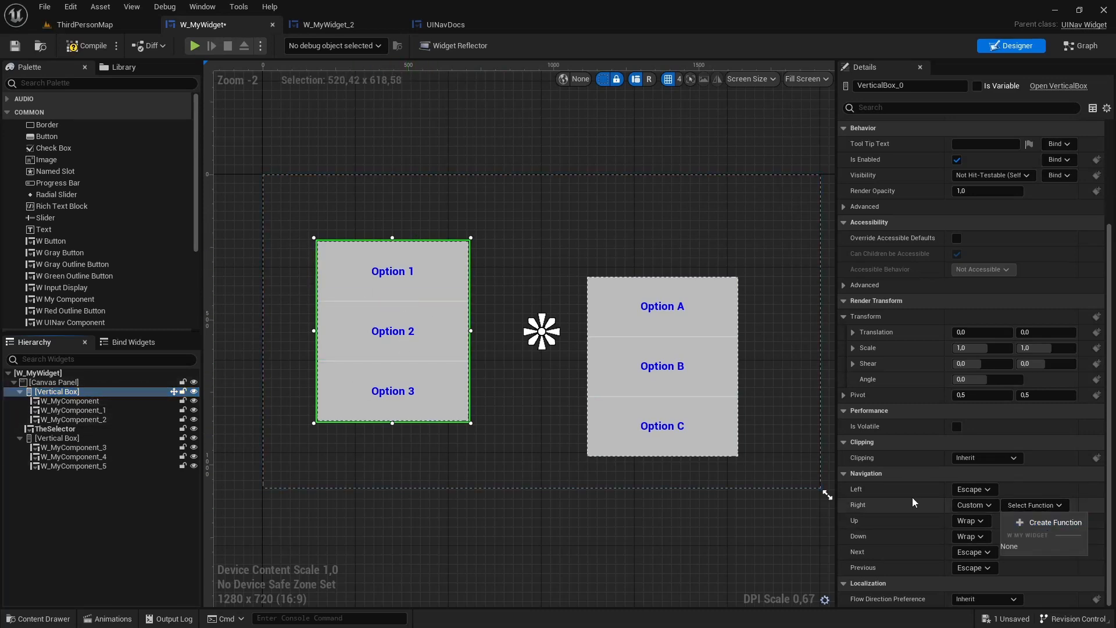
{"action": "left_click", "coordinate": [1083, 45]}
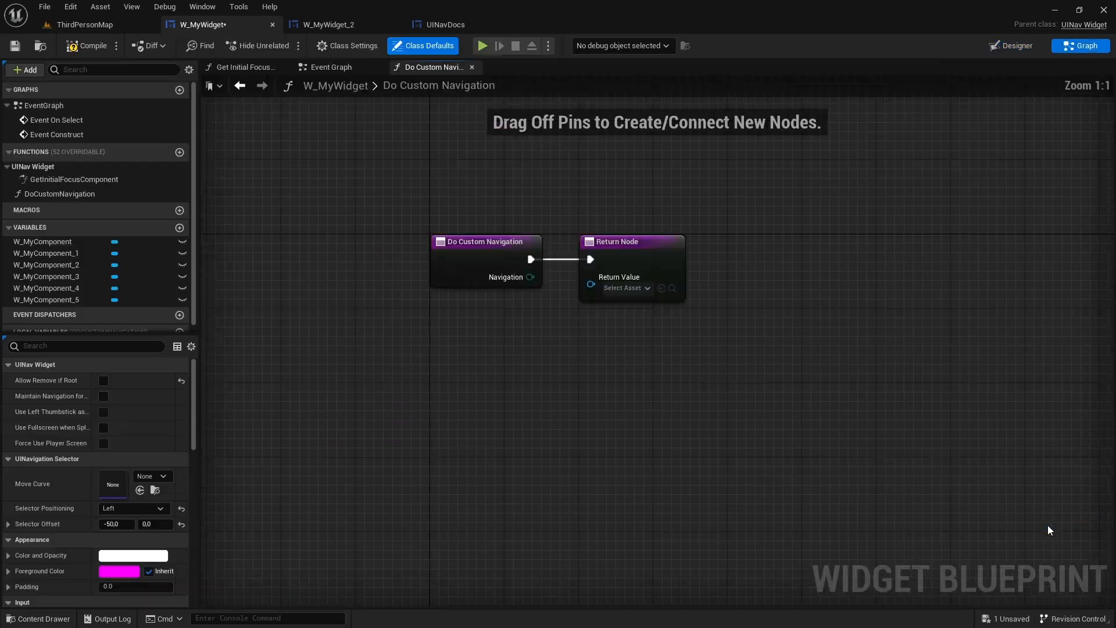
Wire the W_MyComponent_3 (Option A) variable into the Do Custom Navigation return value.
{"action": "left_click", "coordinate": [630, 242]}
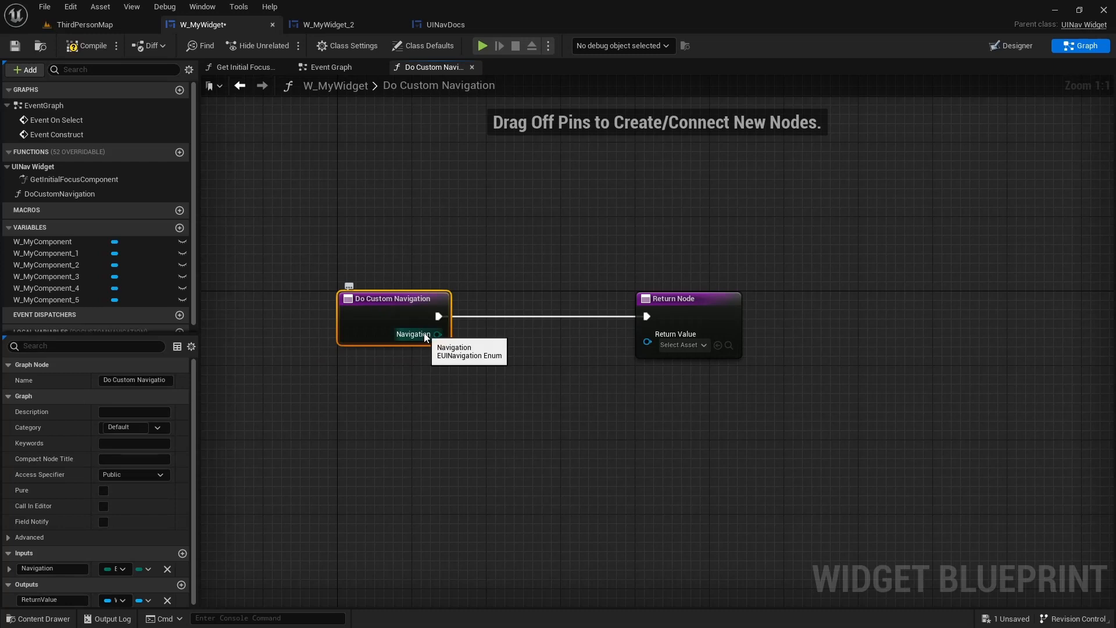
{"action": "left_click_drag", "start_coordinate": [437, 335], "coordinate": [374, 507]}
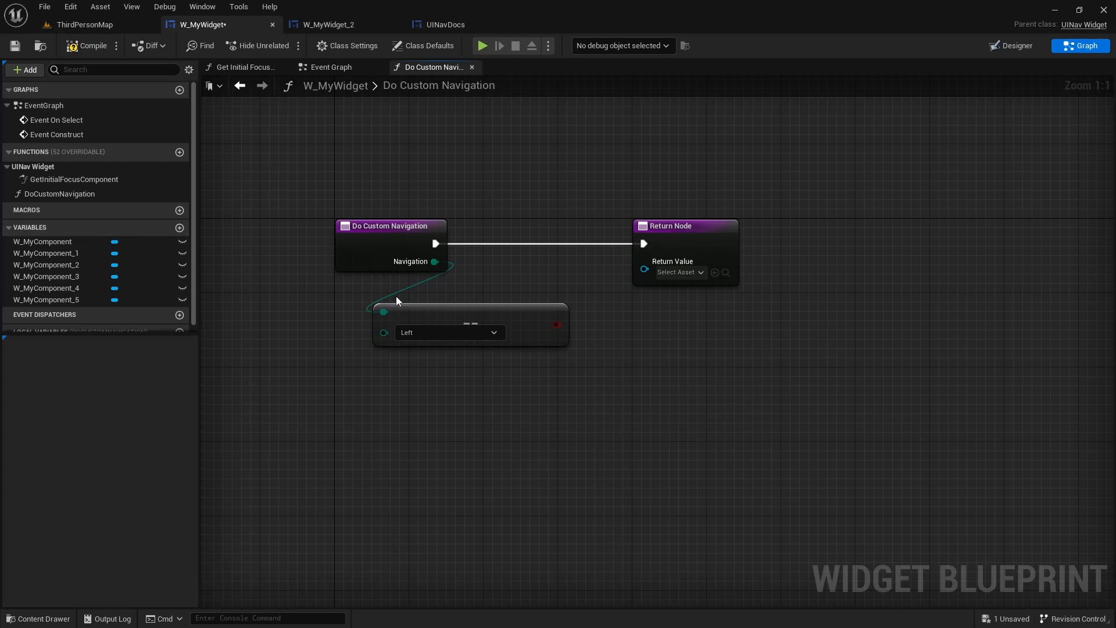
{"action": "left_click", "coordinate": [1014, 45]}
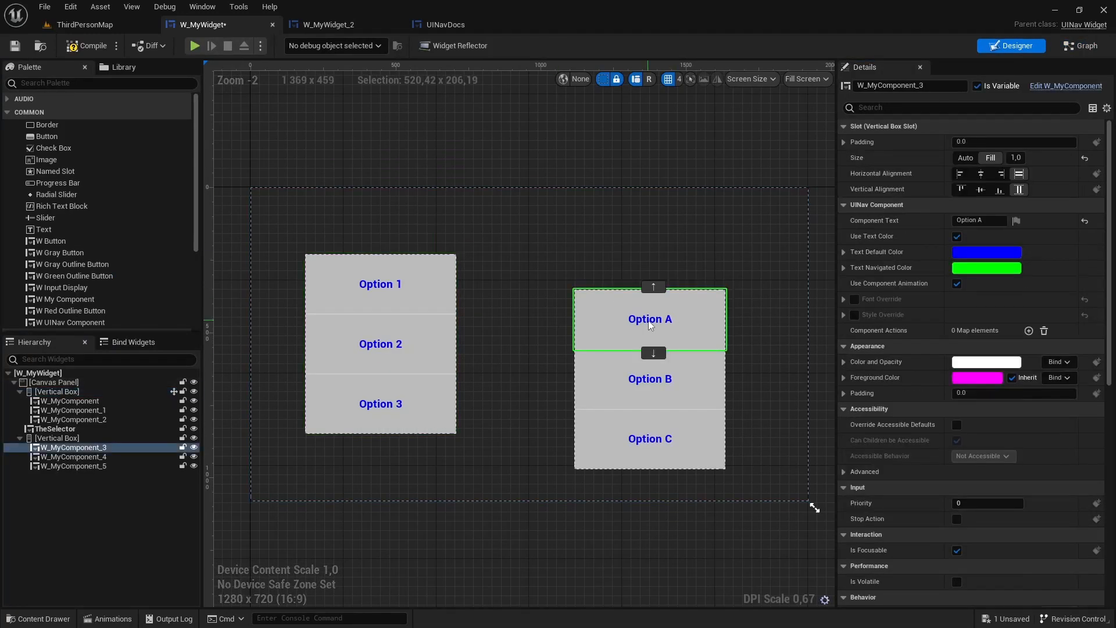
{"action": "left_click", "coordinate": [1080, 46]}
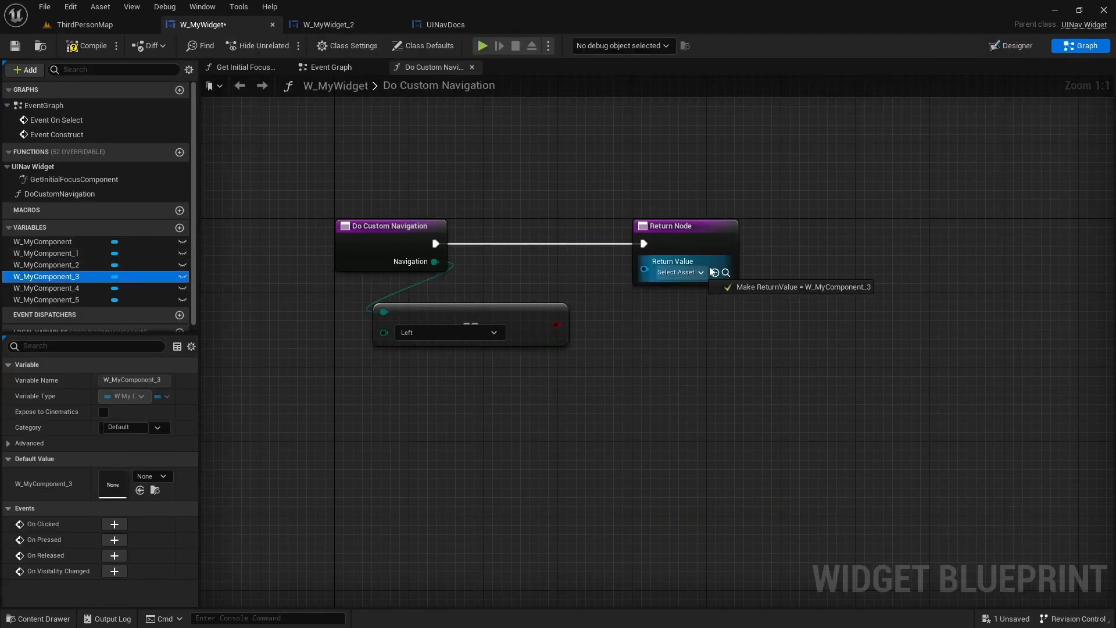
{"action": "left_click", "coordinate": [804, 287]}
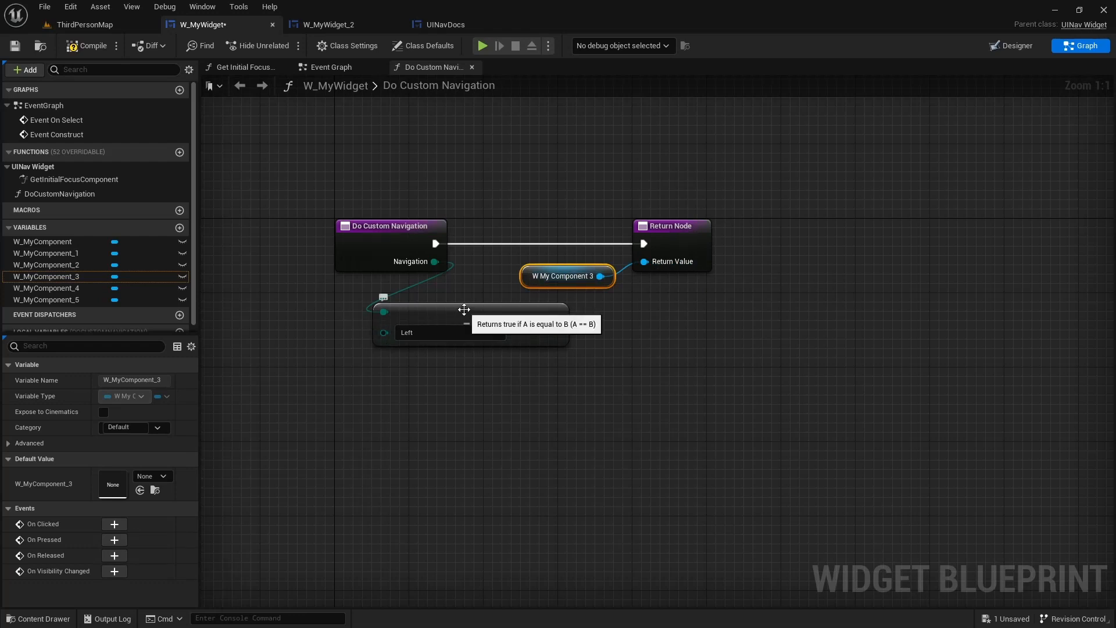
Delete the unused equality node and compile the widget.
{"action": "left_click", "coordinate": [89, 46]}
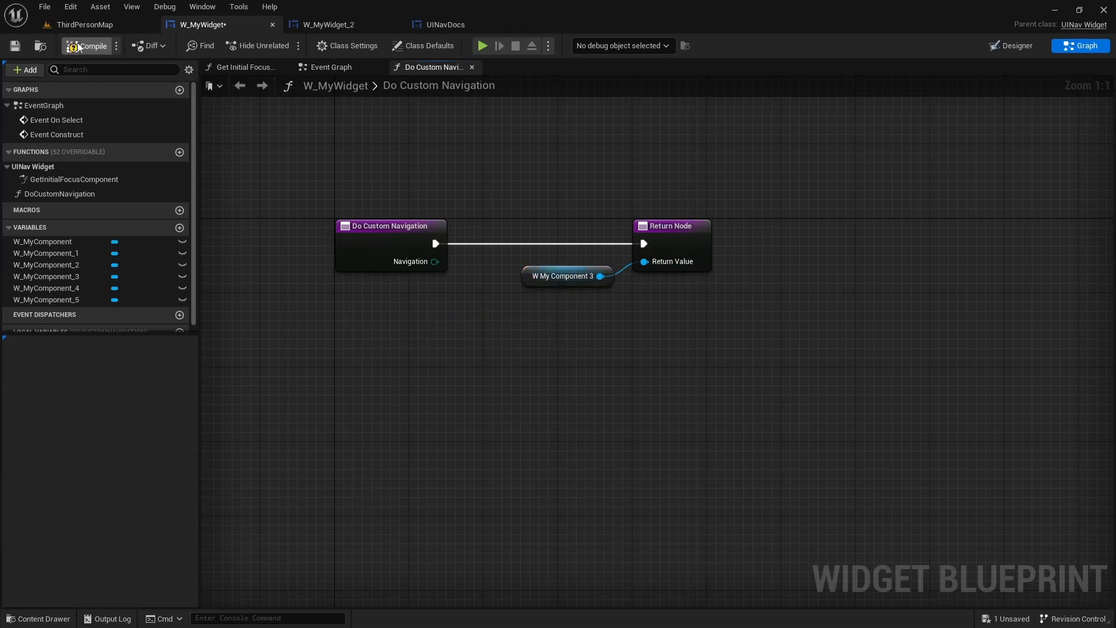
{"action": "left_click", "coordinate": [84, 25]}
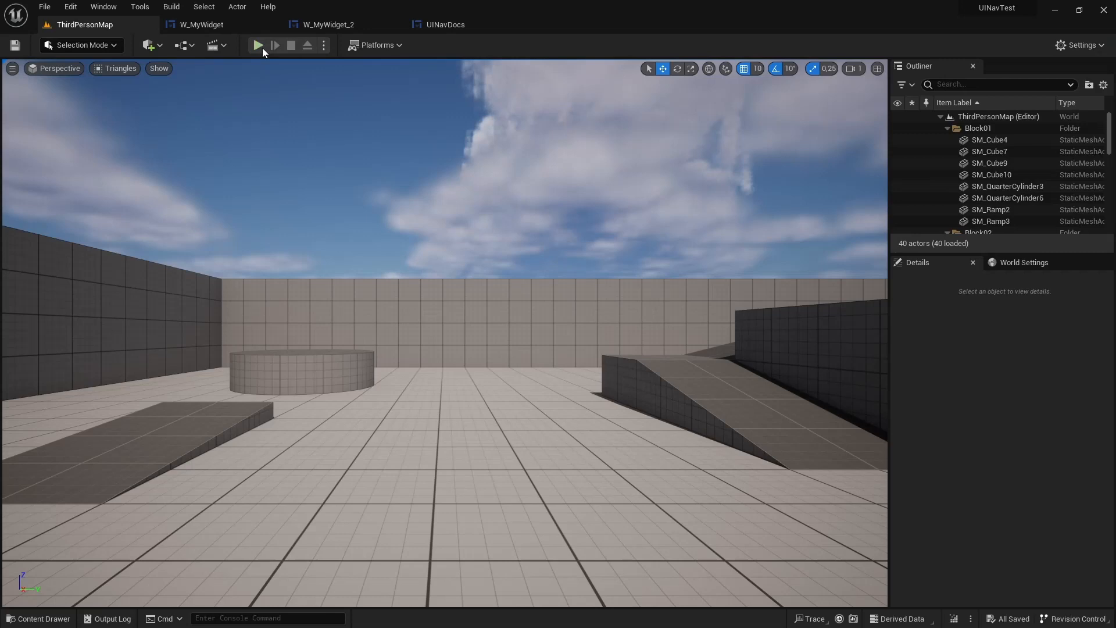
Play-test the level's navigation, then return to the Do Custom Navigation graph.
{"action": "left_click", "coordinate": [258, 46]}
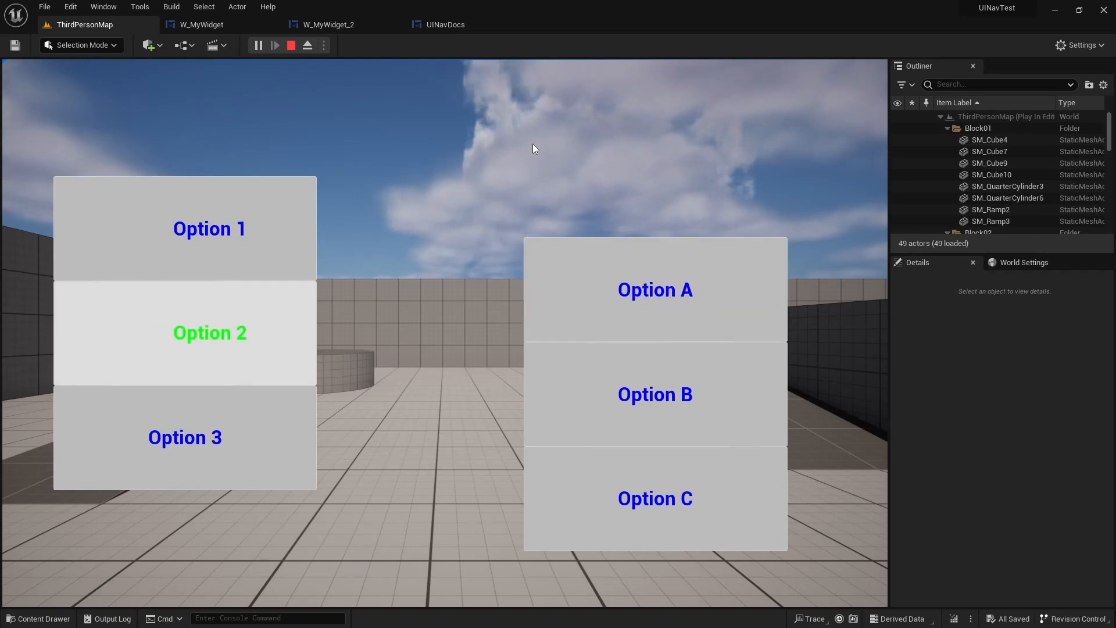
{"action": "left_click", "coordinate": [202, 25]}
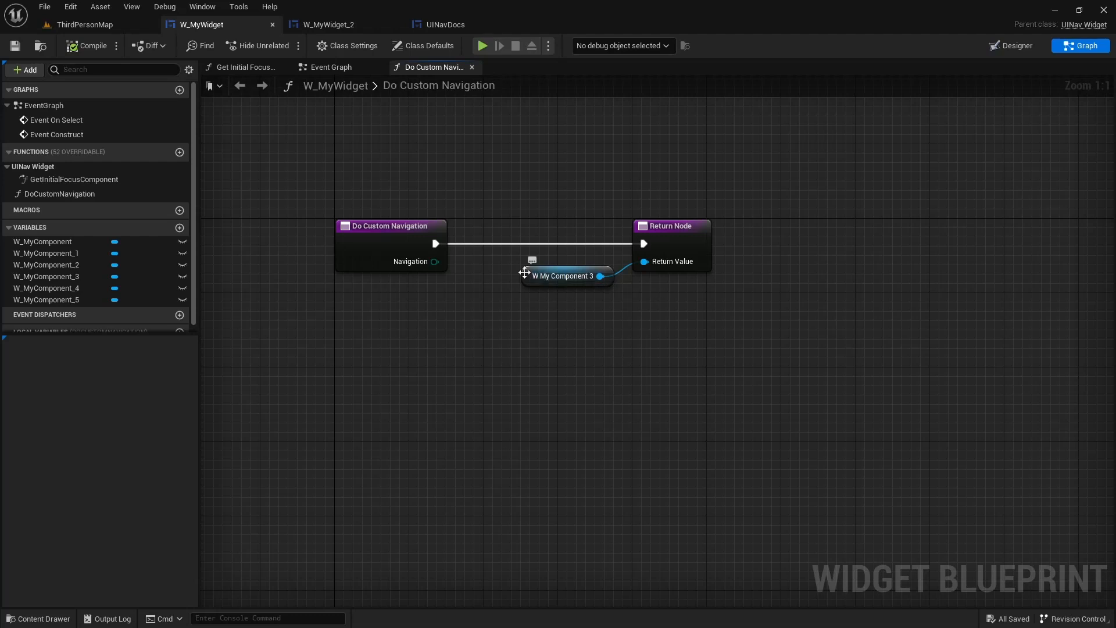
{"action": "mouse_move", "coordinate": [421, 261]}
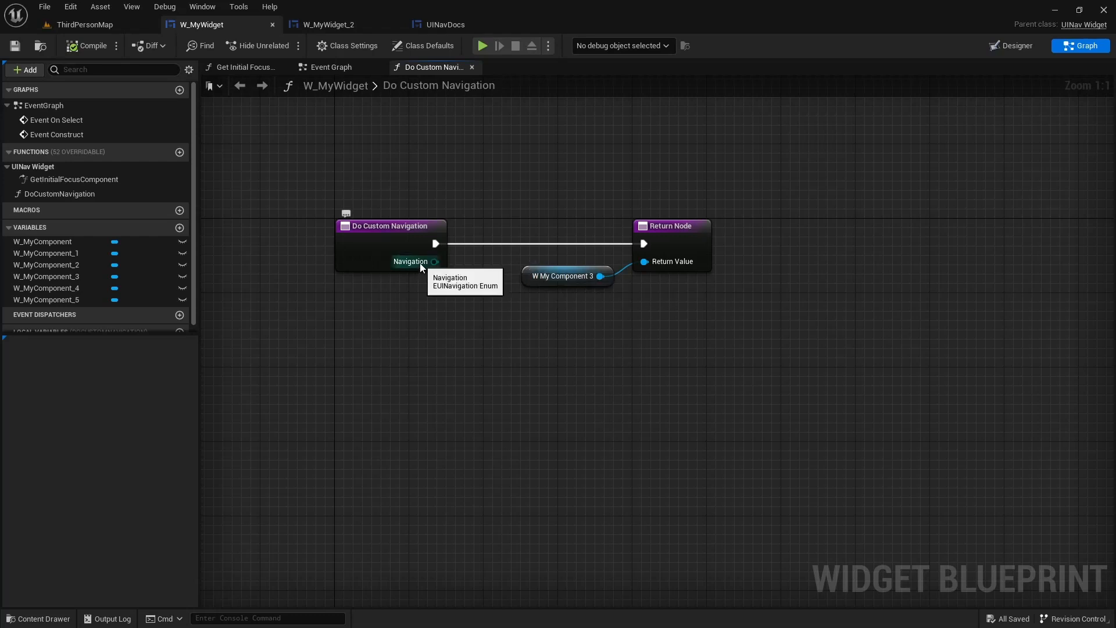
{"action": "mouse_move", "coordinate": [417, 345]}
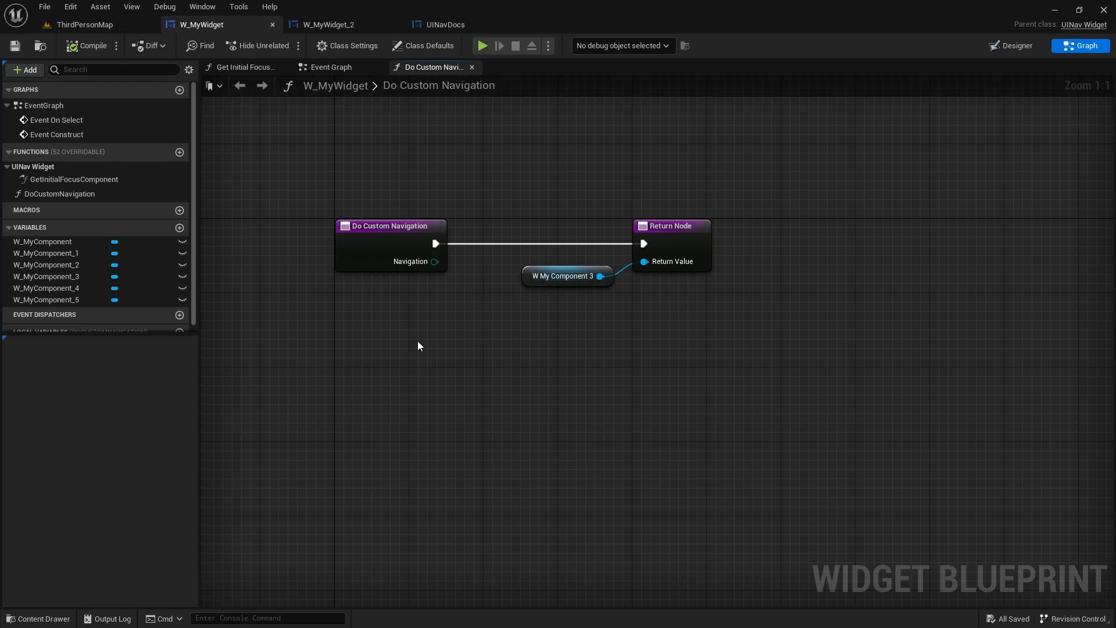
{"action": "mouse_move", "coordinate": [423, 364]}
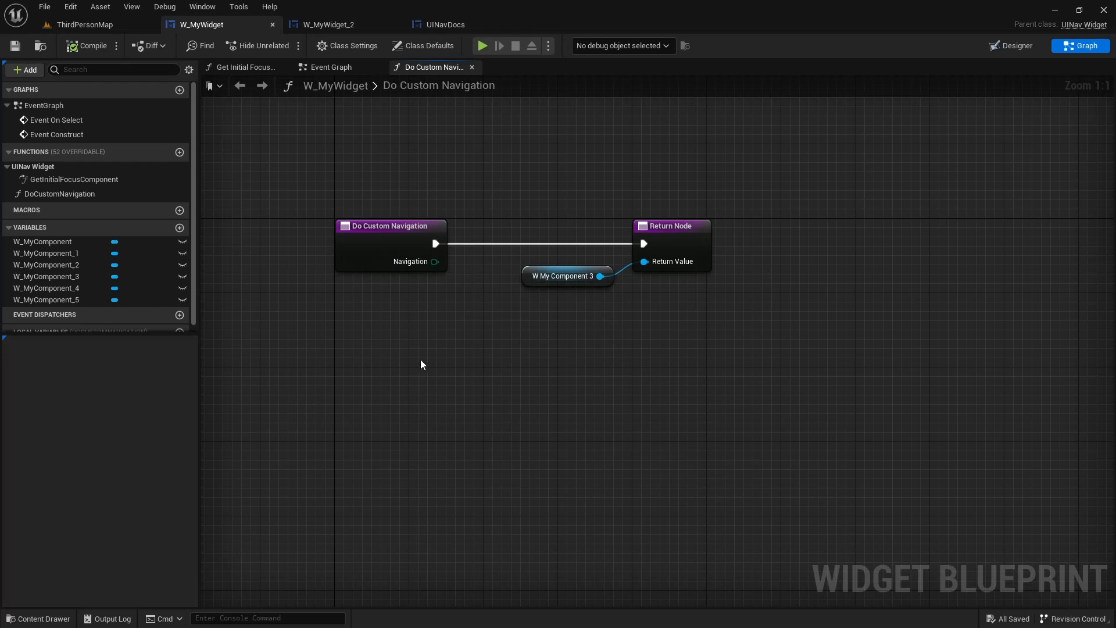
{"action": "mouse_move", "coordinate": [437, 347]}
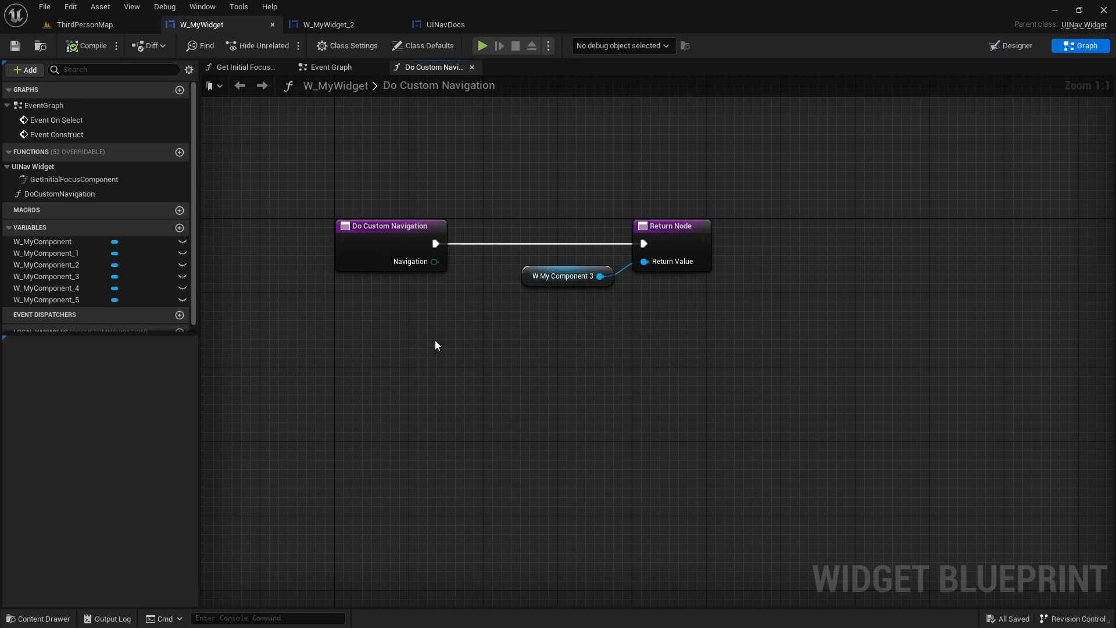
{"action": "mouse_move", "coordinate": [304, 224]}
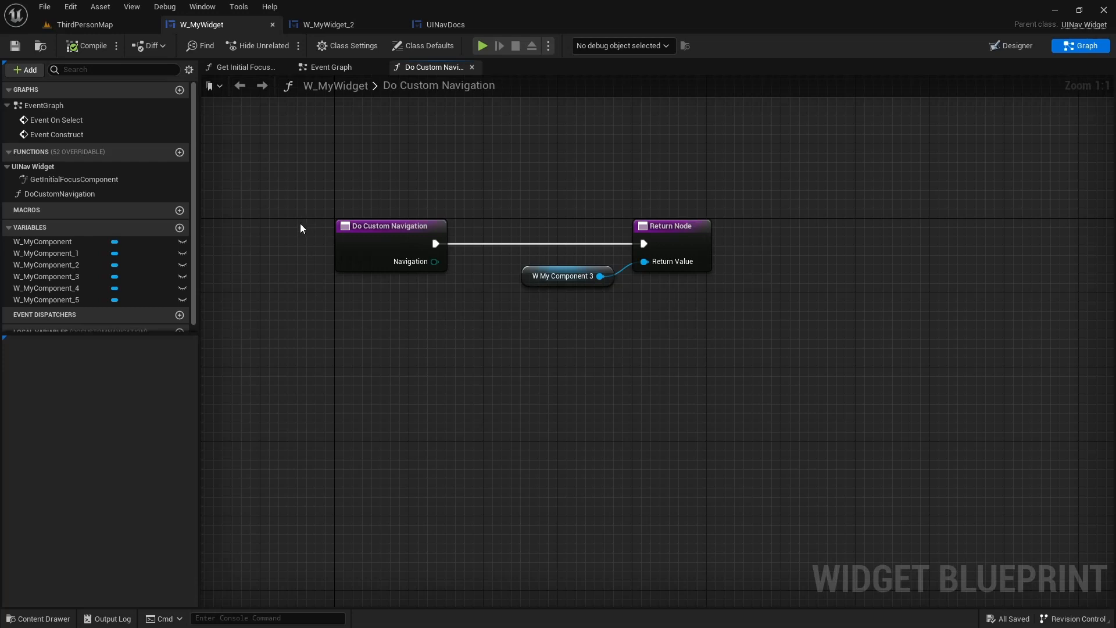
{"action": "mouse_move", "coordinate": [296, 232]}
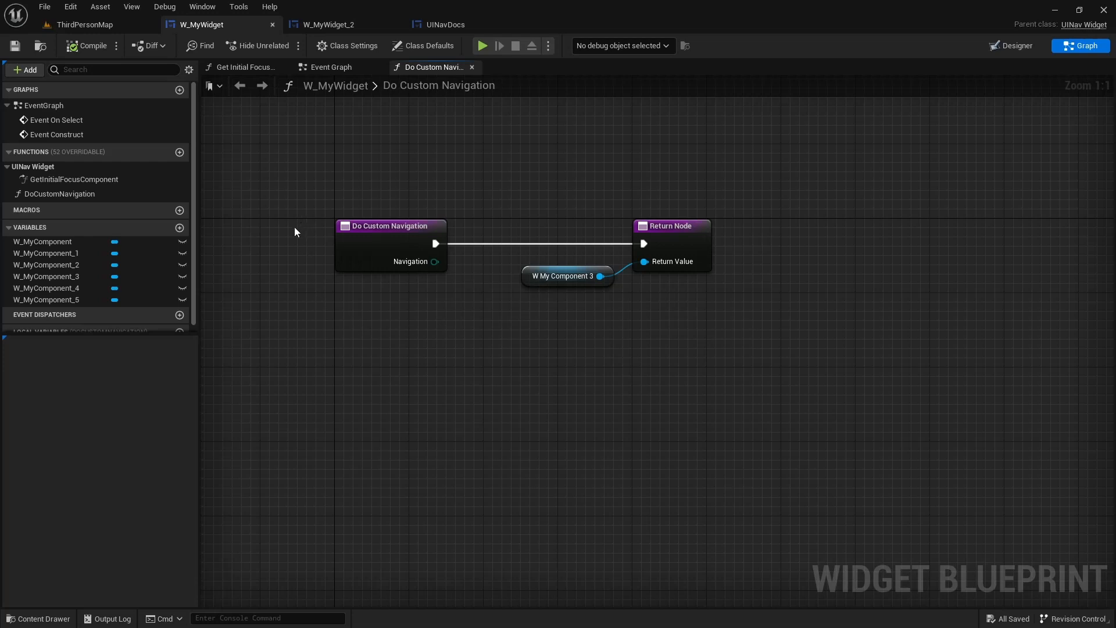